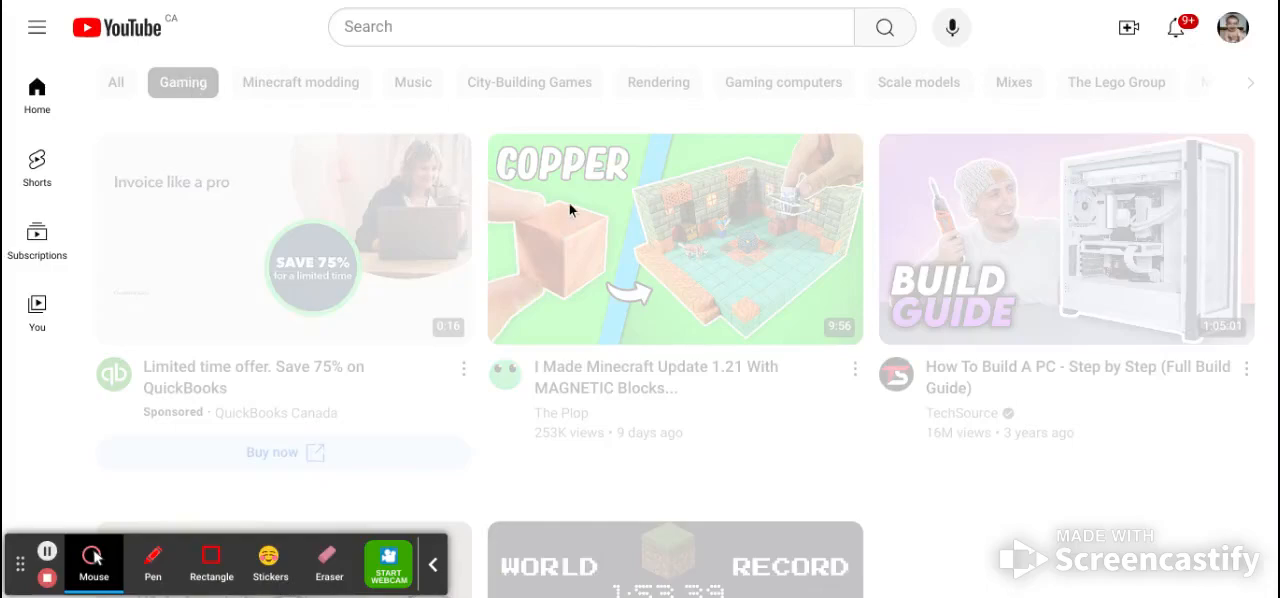
- Reload the Gaming feed by switching to the All chip and back to Gaming
scroll("down", 3)
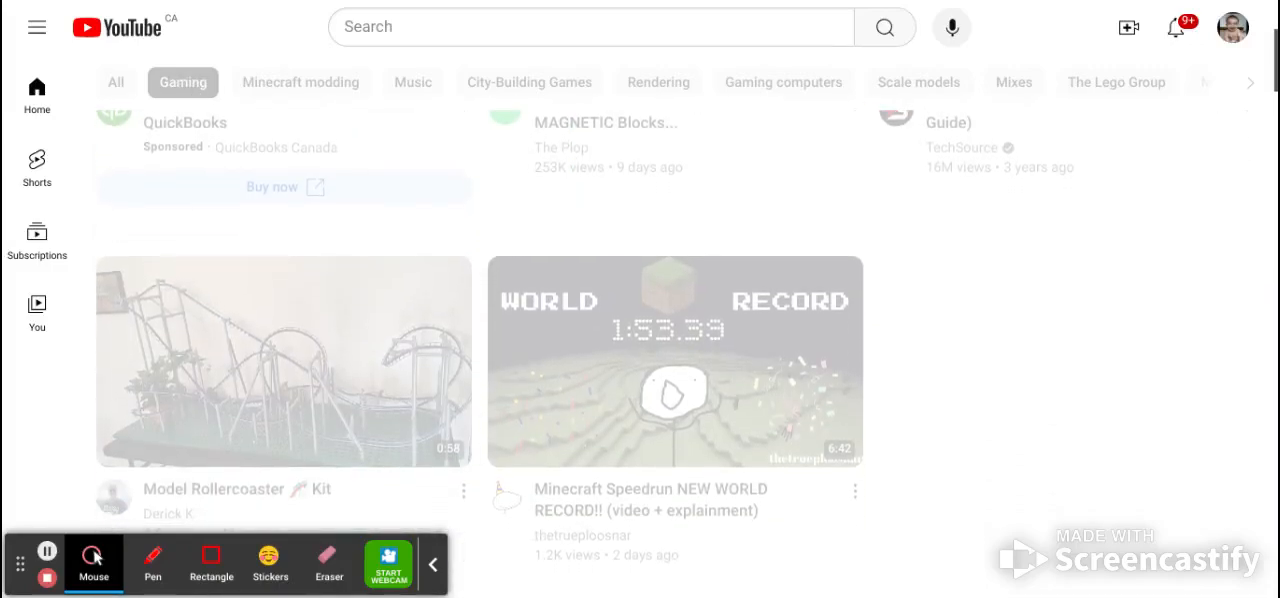
scroll("down", 3)
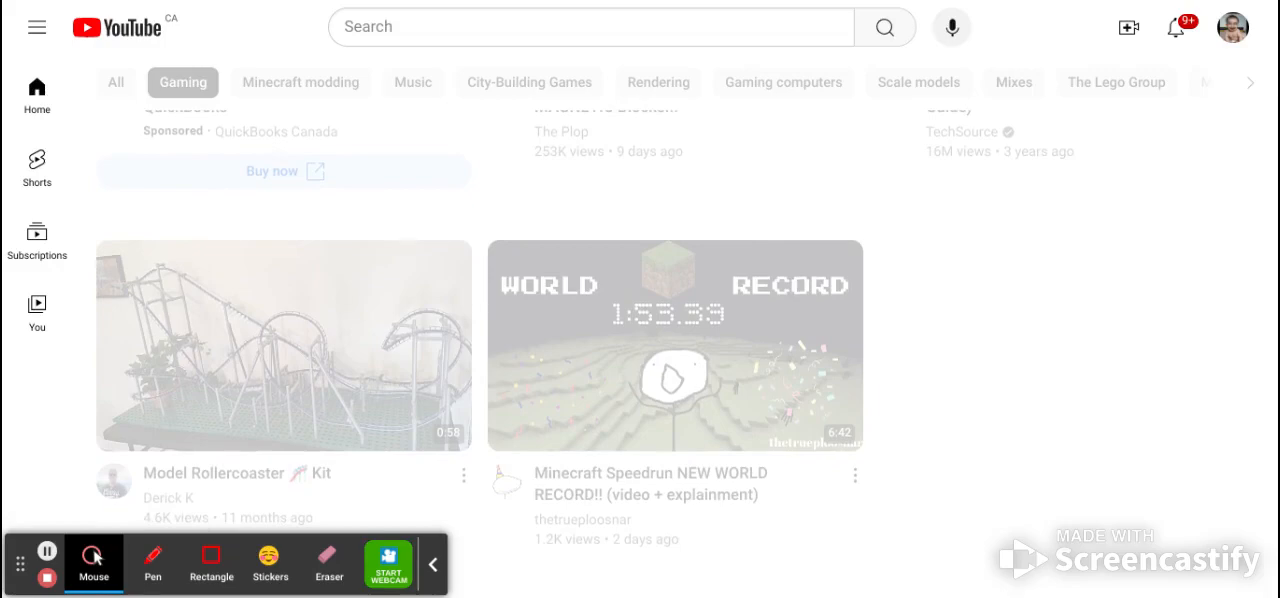
scroll("down", 3)
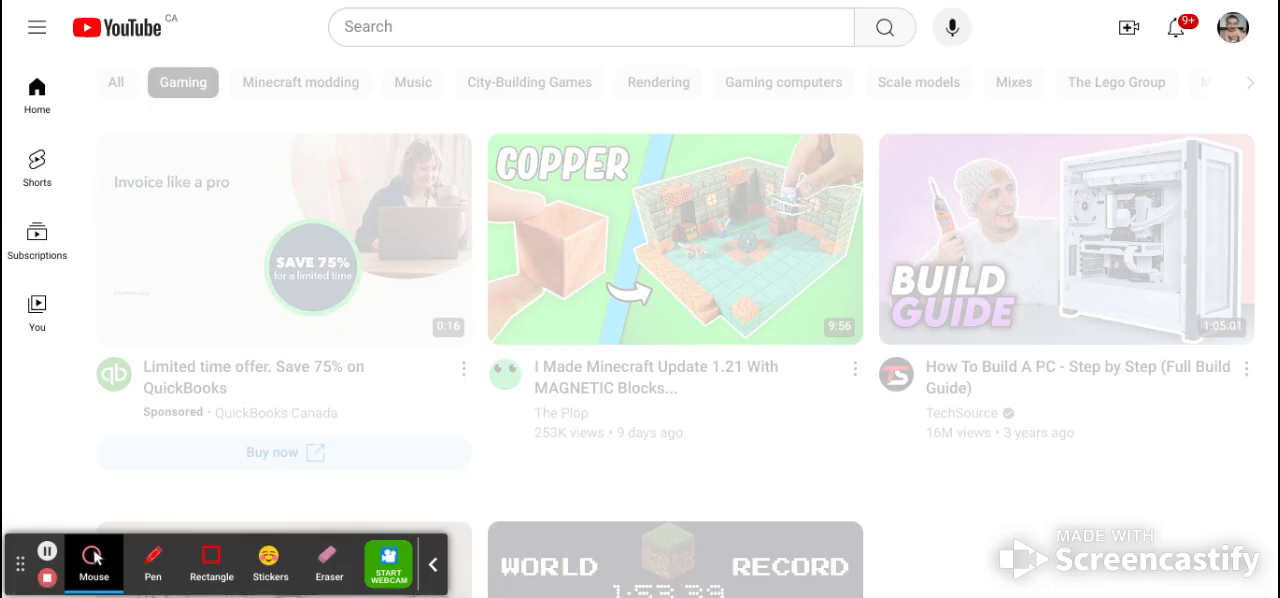
left_click(115, 82)
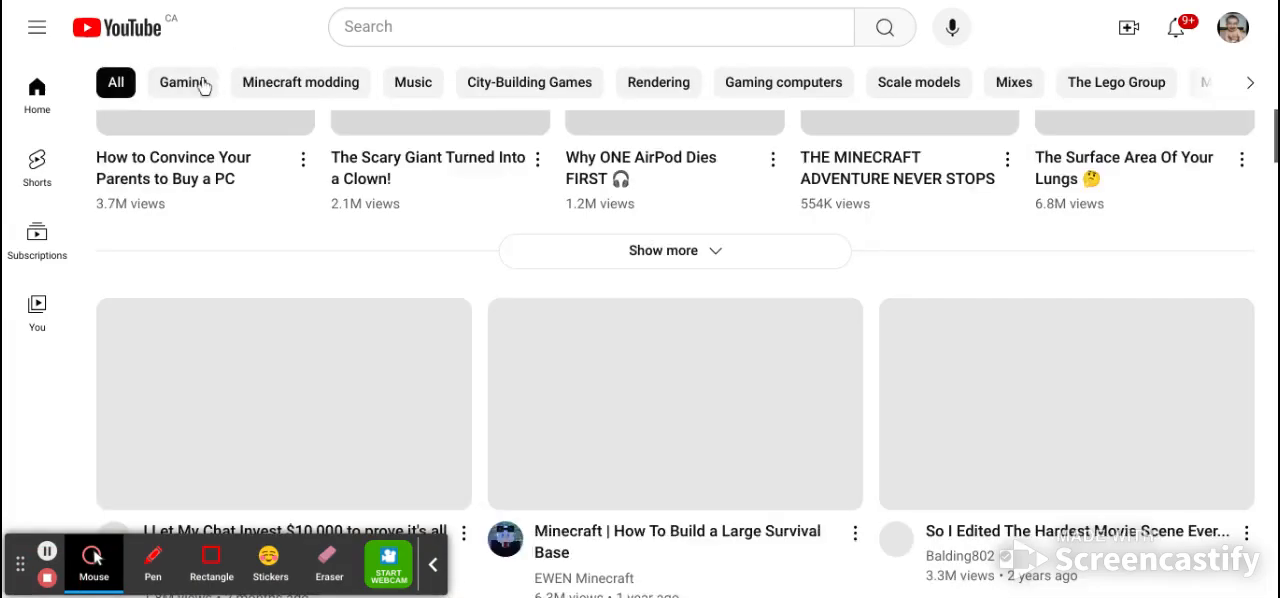
left_click(183, 82)
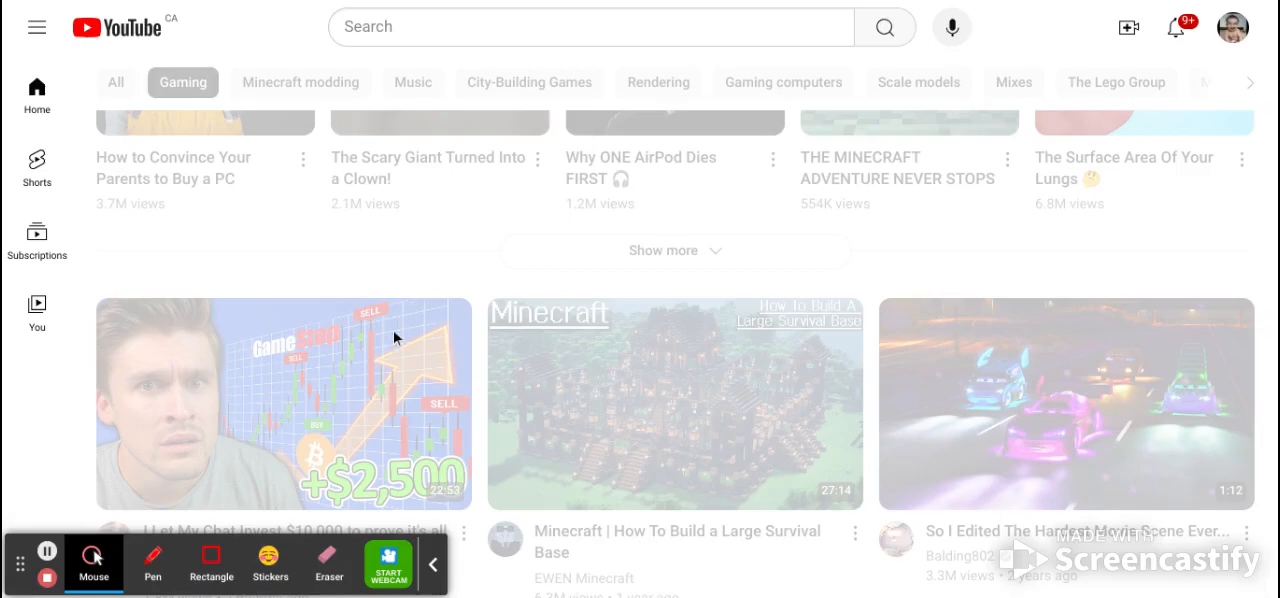
mouse_move(813, 538)
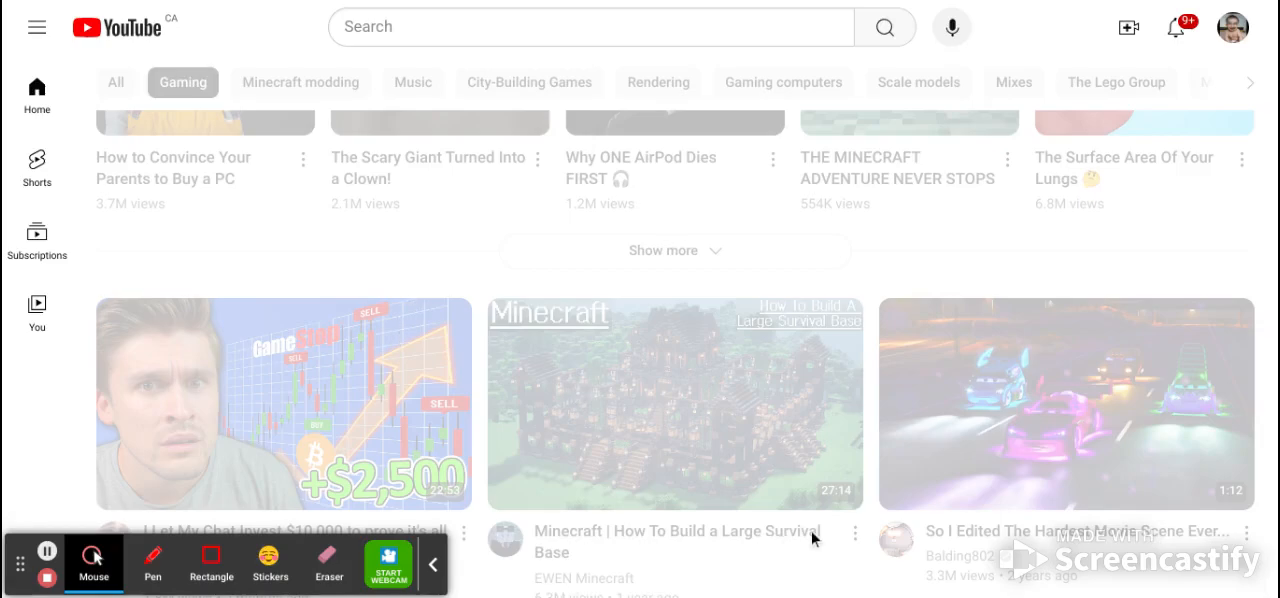
mouse_move(1029, 497)
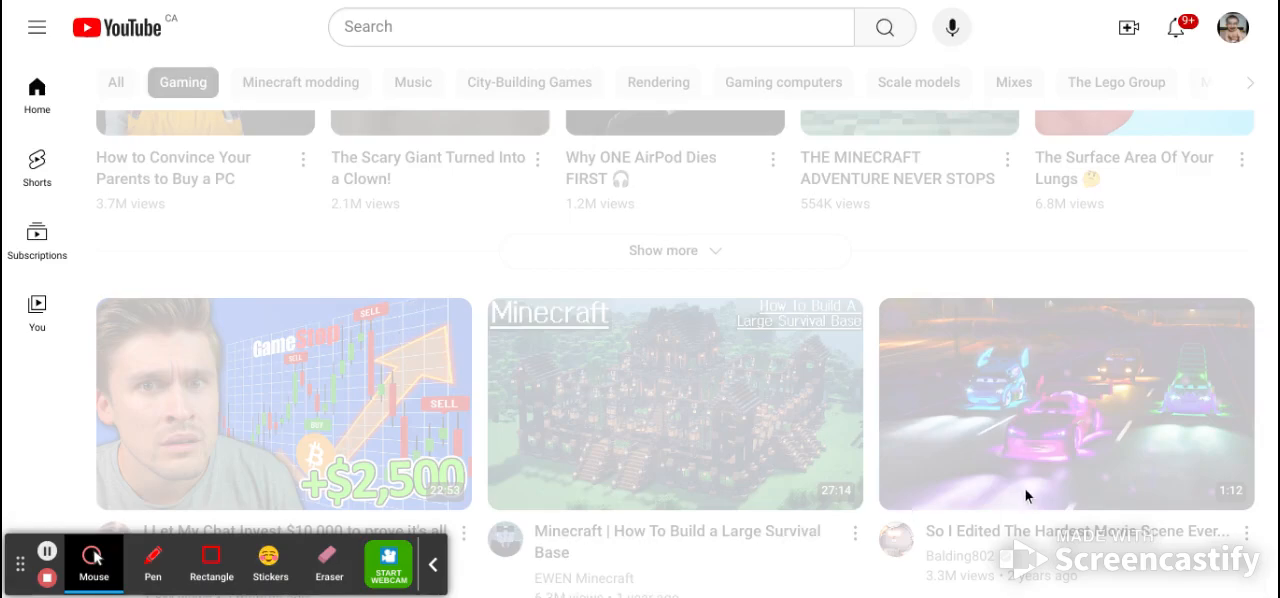
- Scroll through the Gaming feed to the Minecraft skyscrapers timelapse thumbnail
scroll("up", 3)
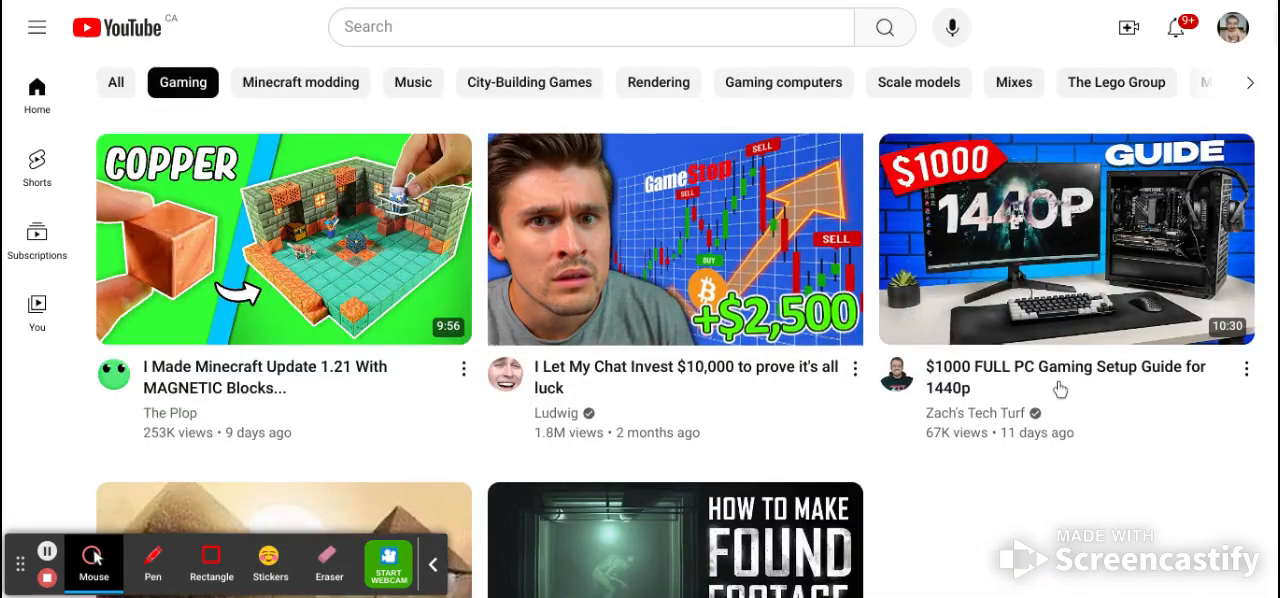
mouse_move(518, 337)
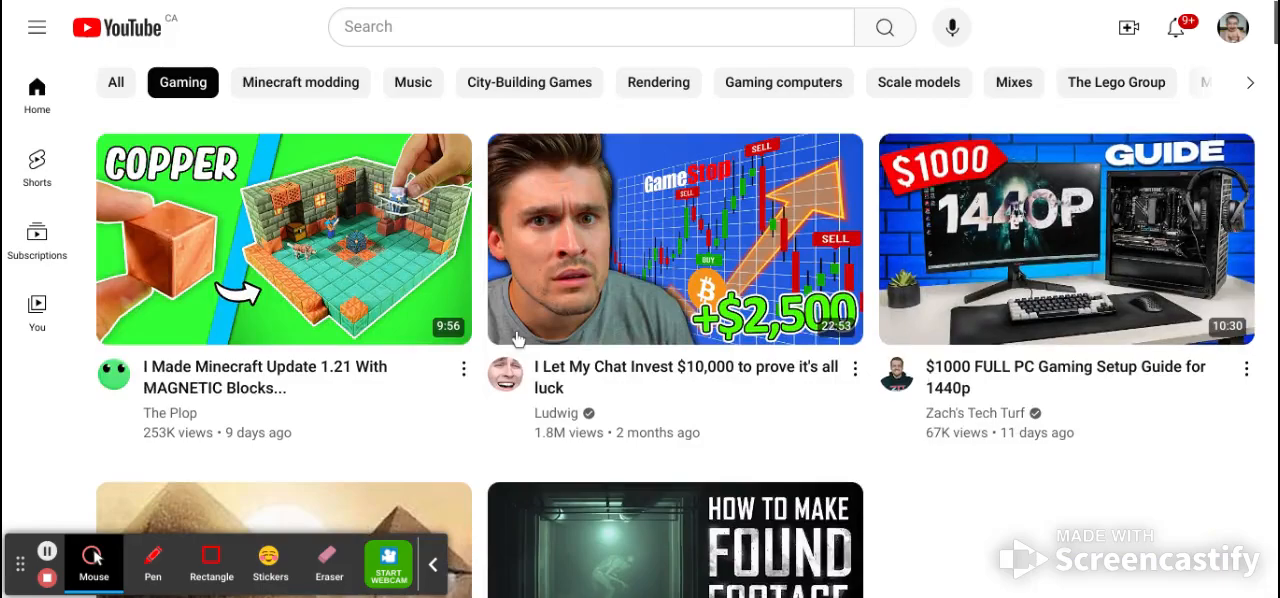
mouse_move(370, 235)
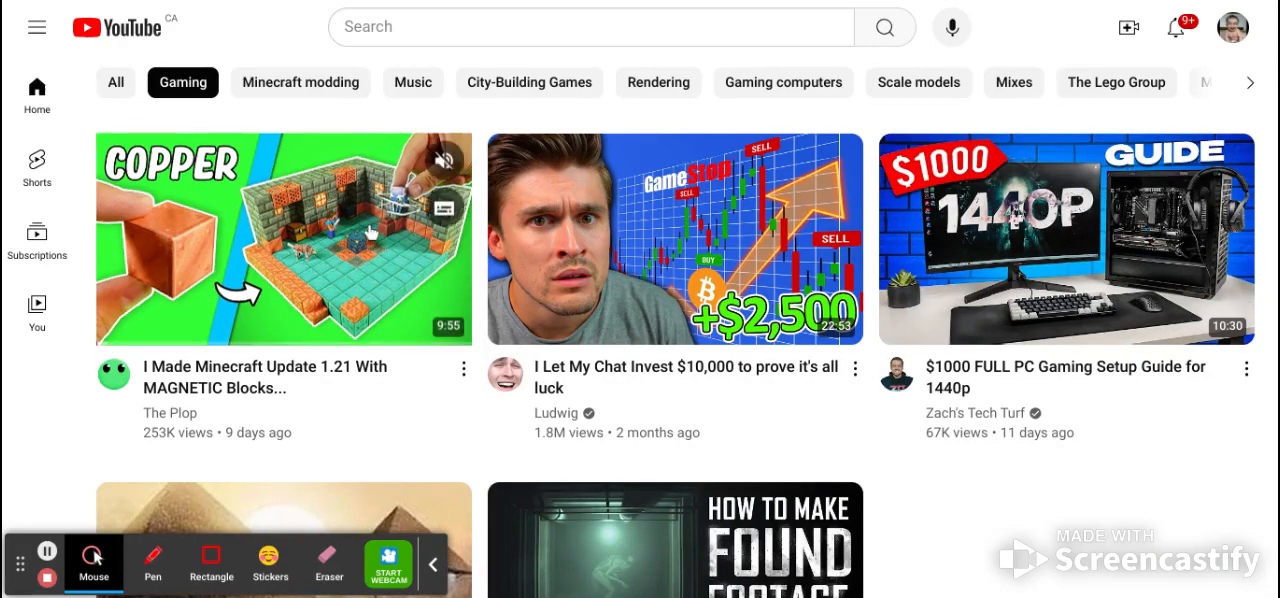
scroll("down", 3)
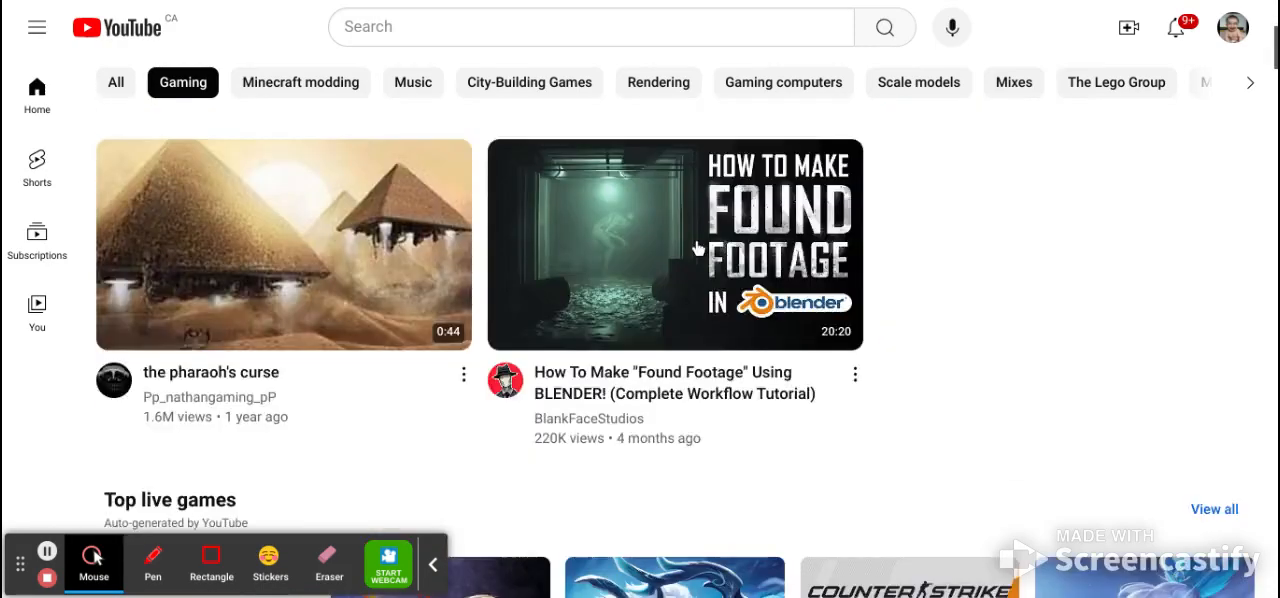
scroll("down", 3)
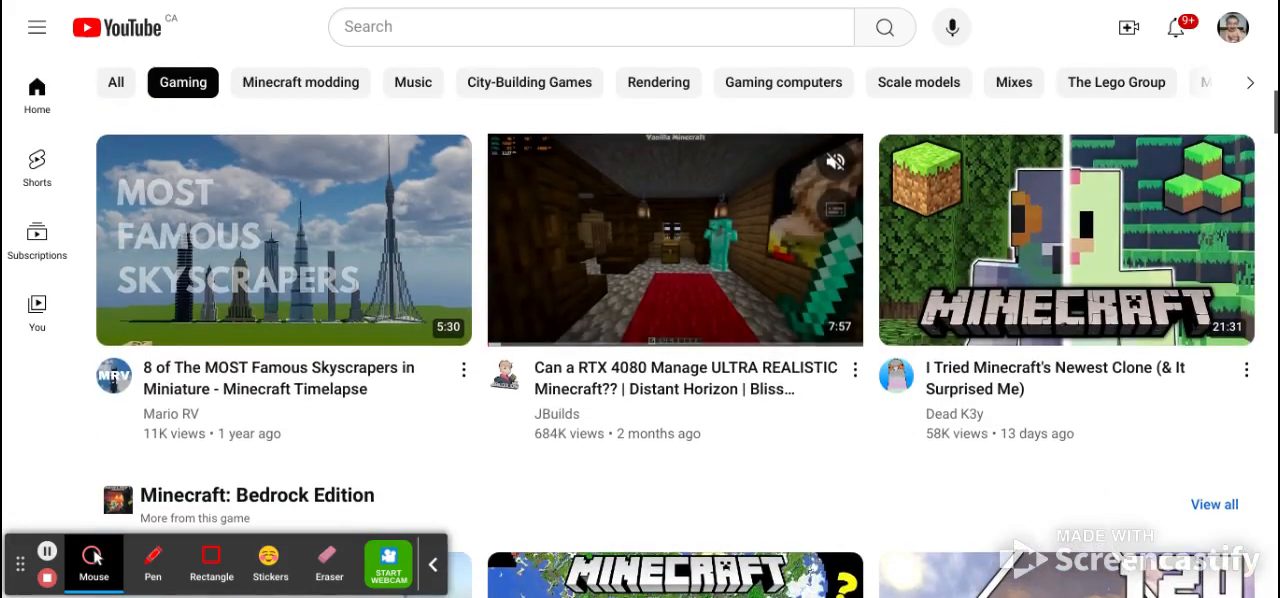
scroll("down", 3)
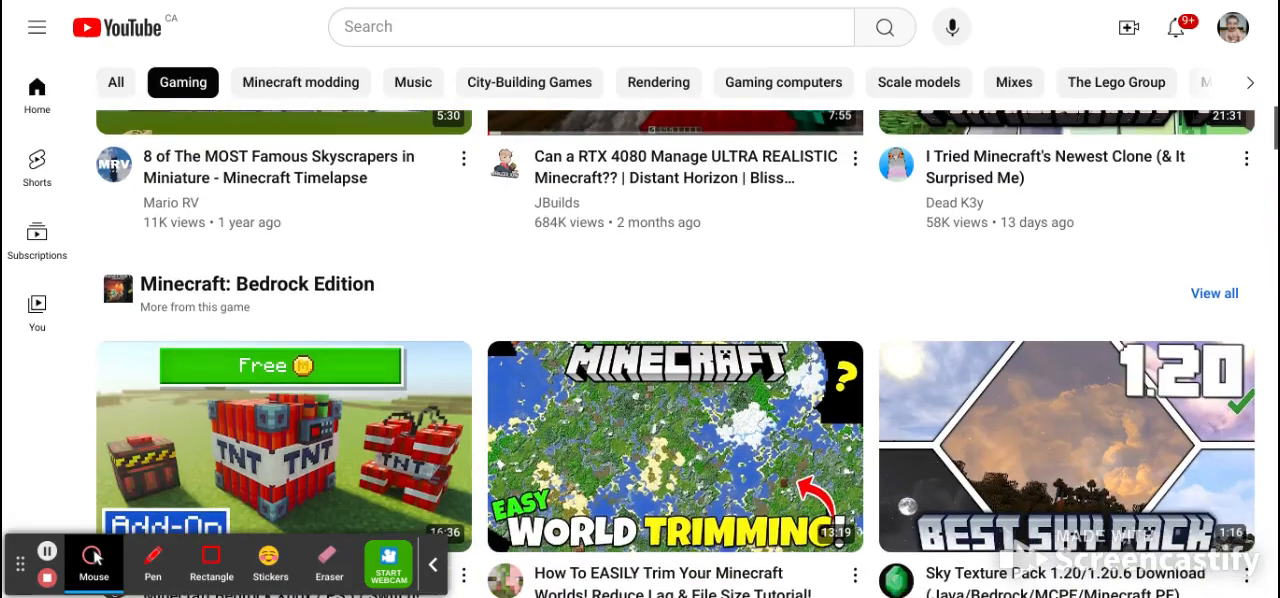
scroll("up", 3)
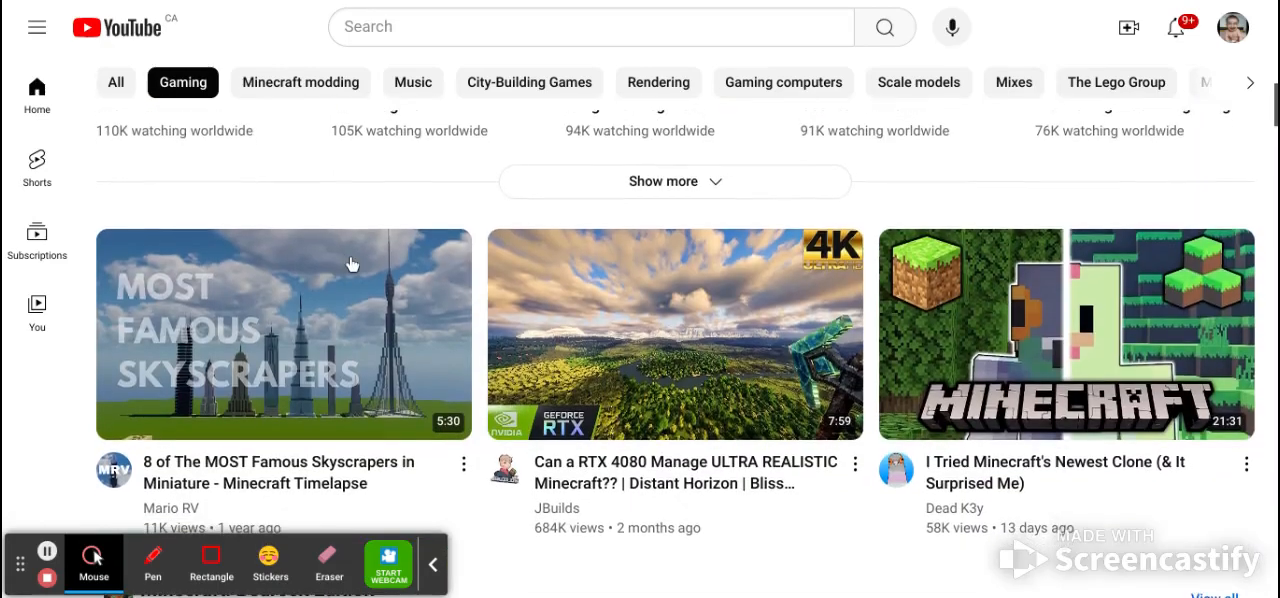
- Open '8 of The MOST Famous Skyscrapers in Miniature - Minecraft Timelapse' and switch it to fullscreen
left_click(284, 333)
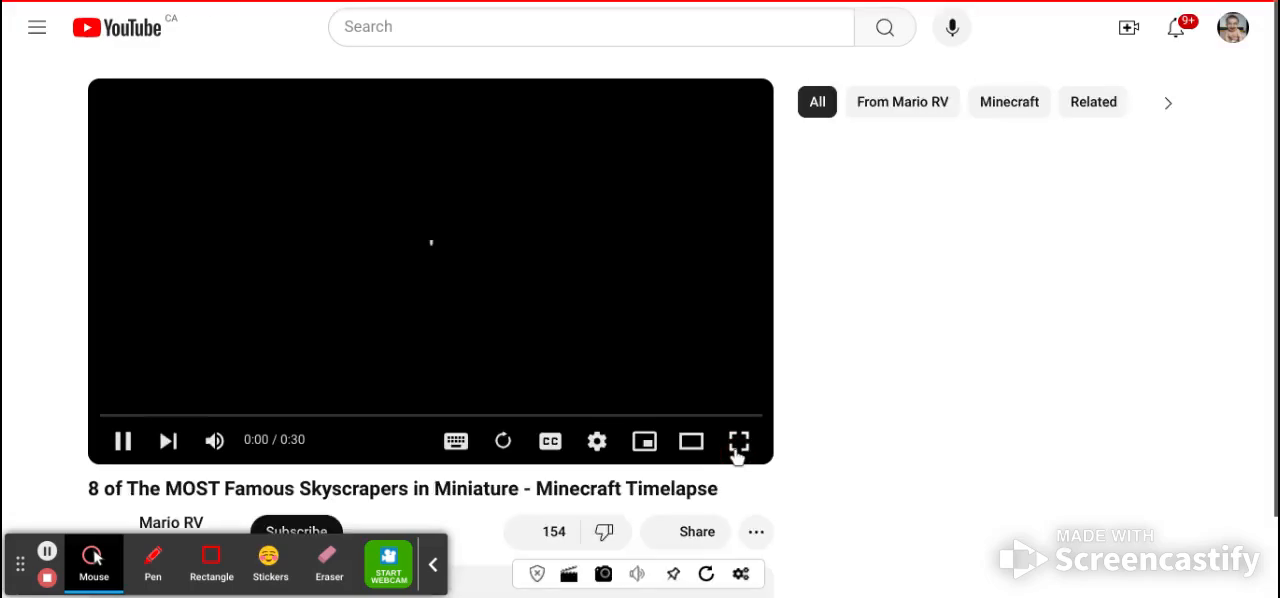
left_click(739, 441)
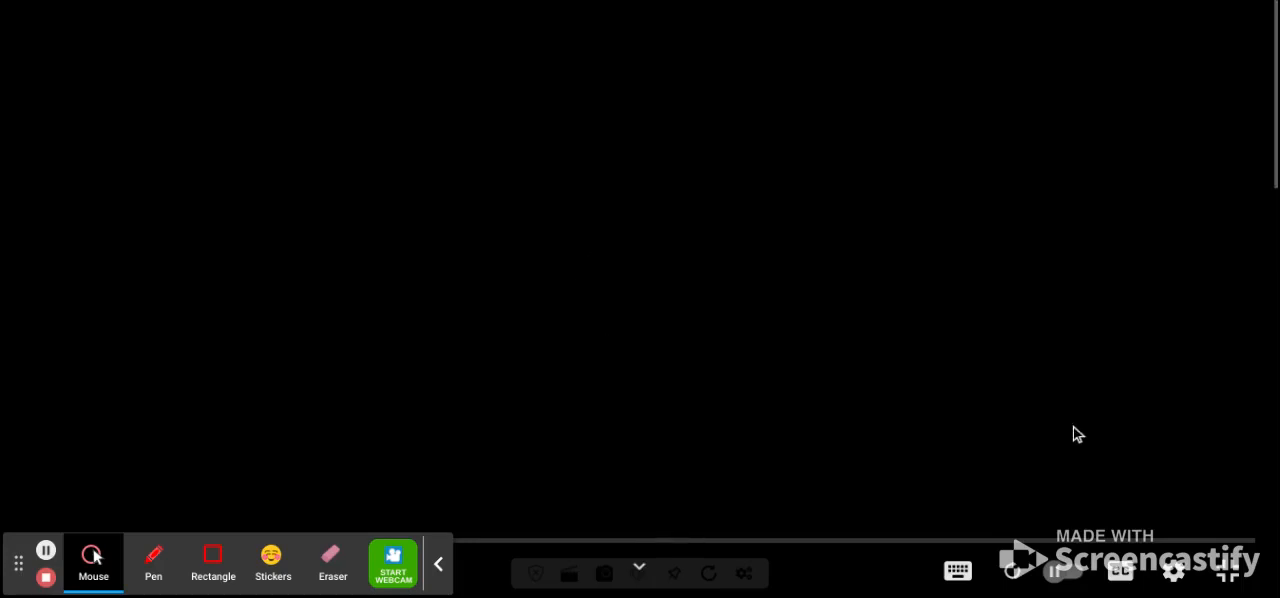
mouse_move(663, 320)
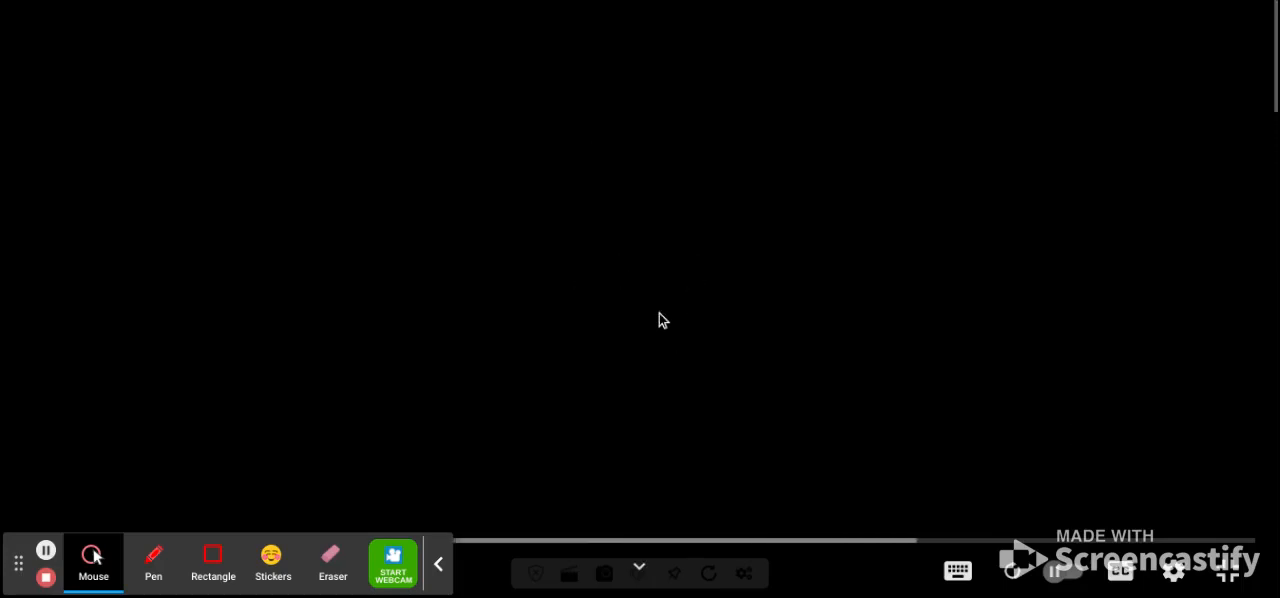
mouse_move(710, 353)
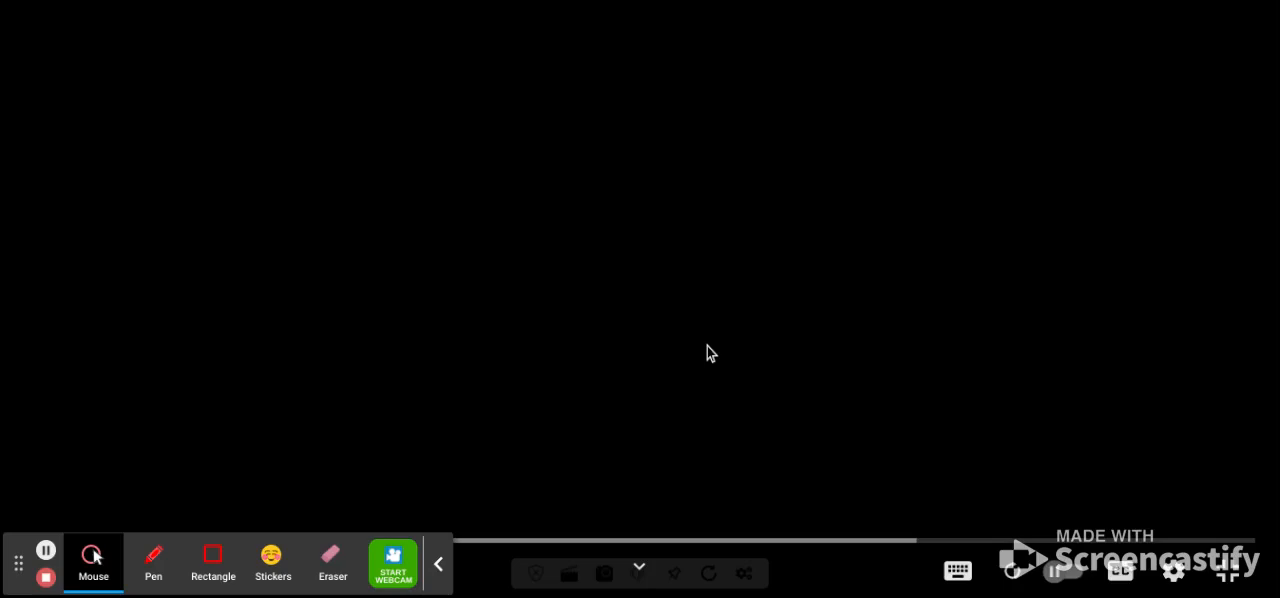
mouse_move(405, 242)
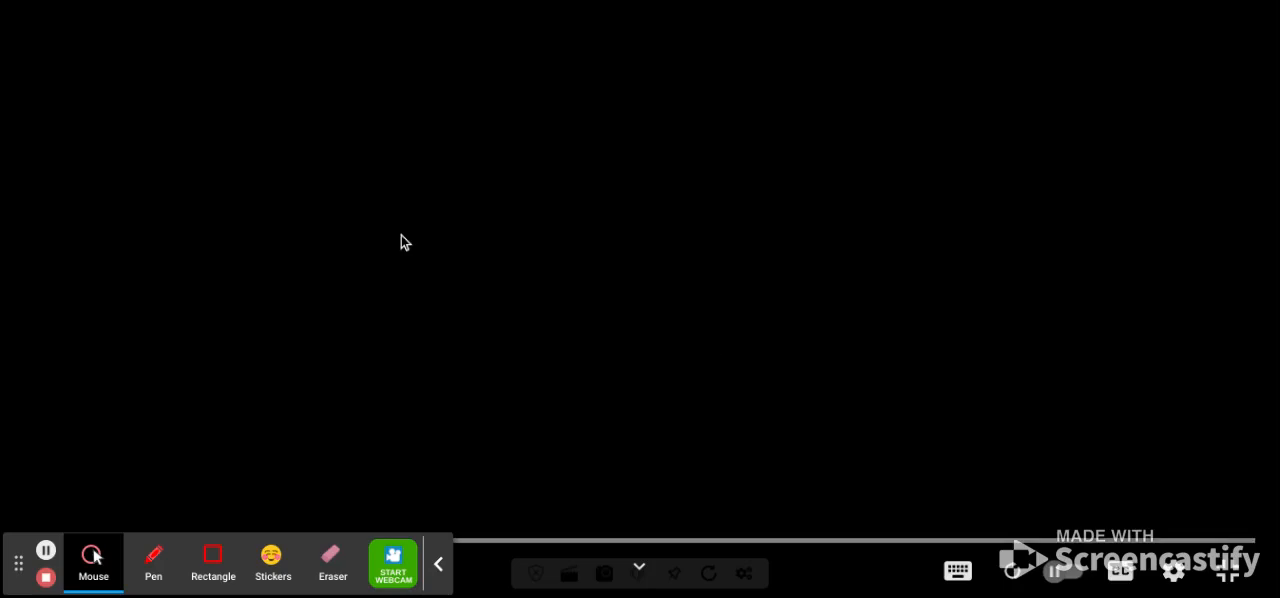
mouse_move(475, 285)
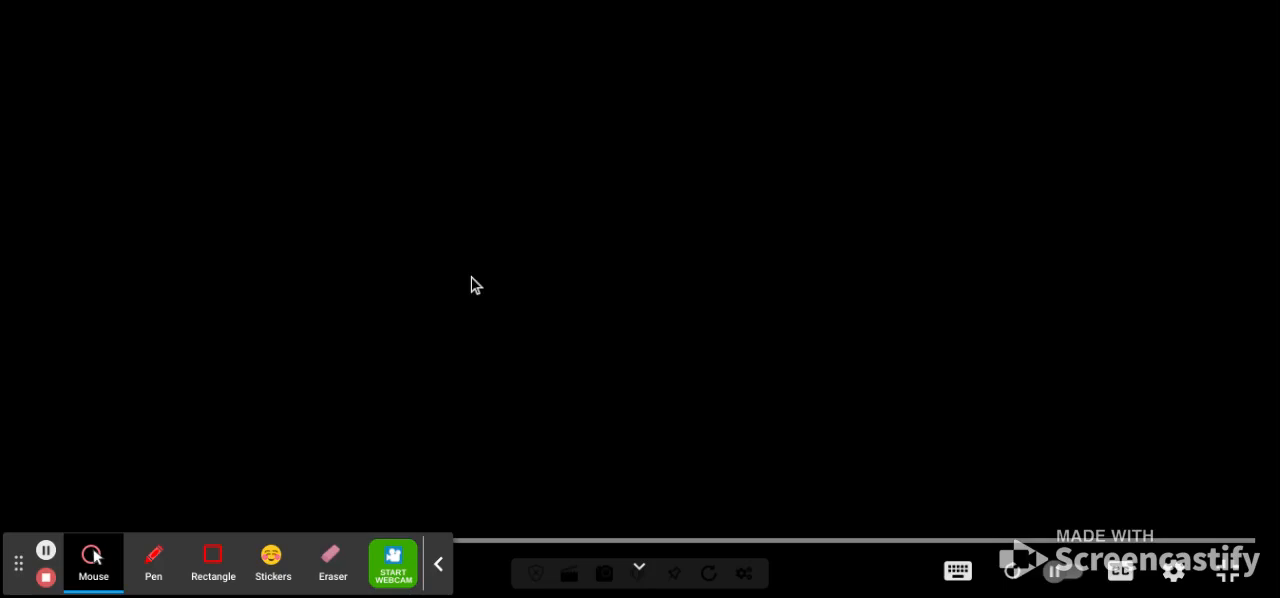
mouse_move(807, 357)
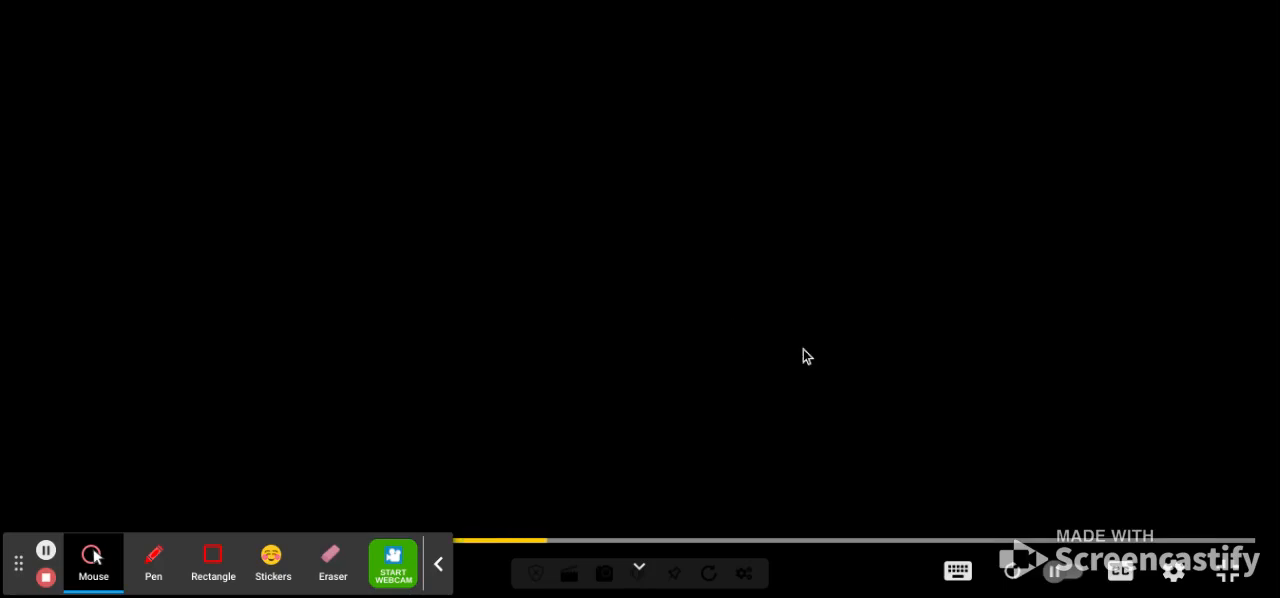
mouse_move(845, 386)
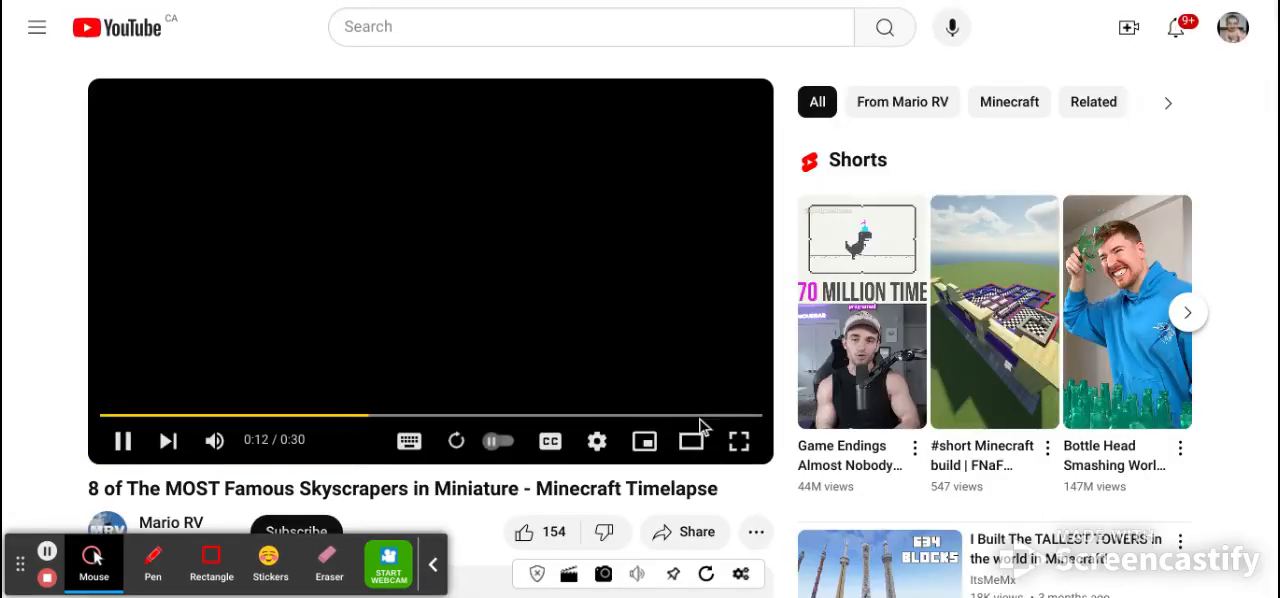
- Return the skyscrapers timelapse to fullscreen and let it keep playing
left_click(739, 440)
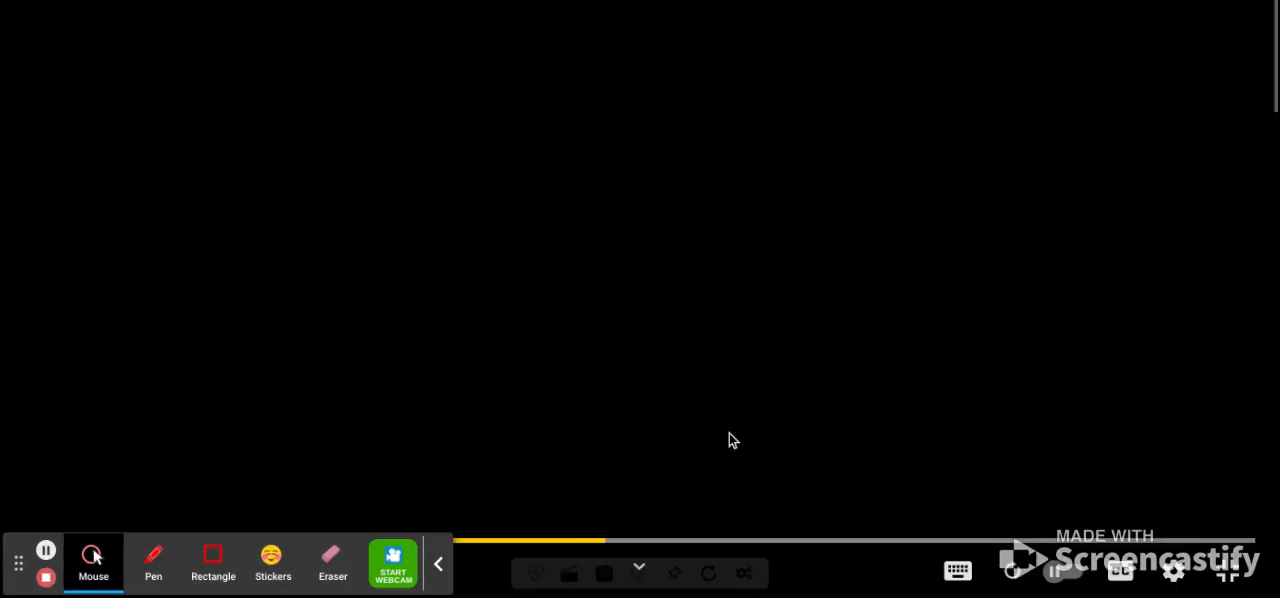
mouse_move(779, 205)
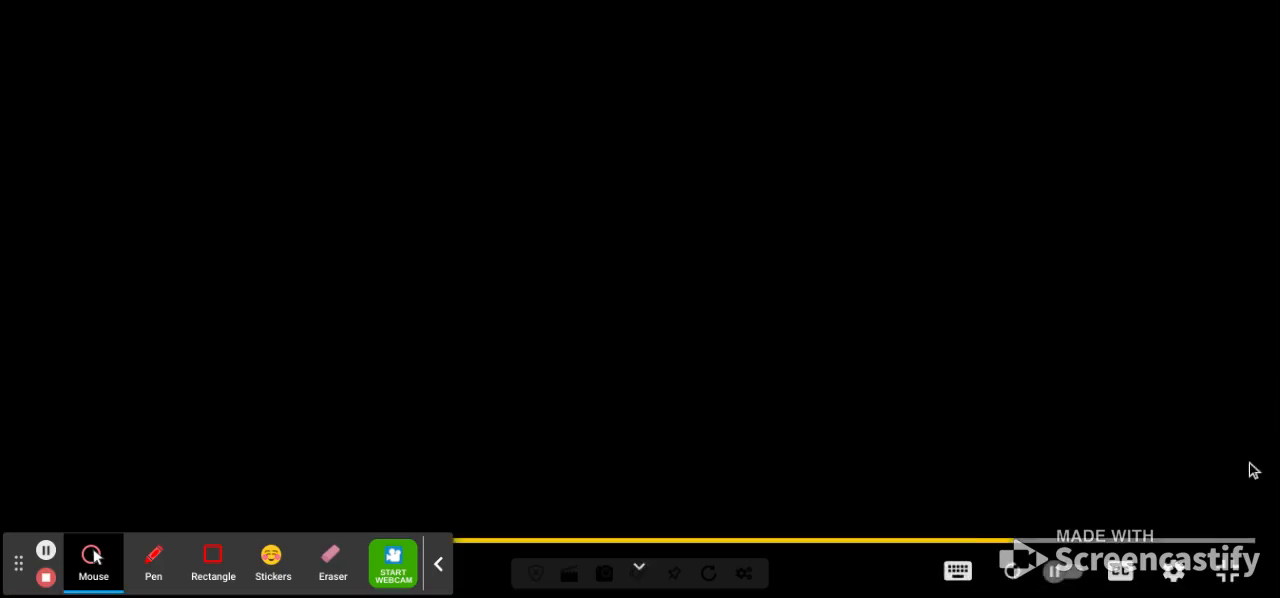
mouse_move(1232, 511)
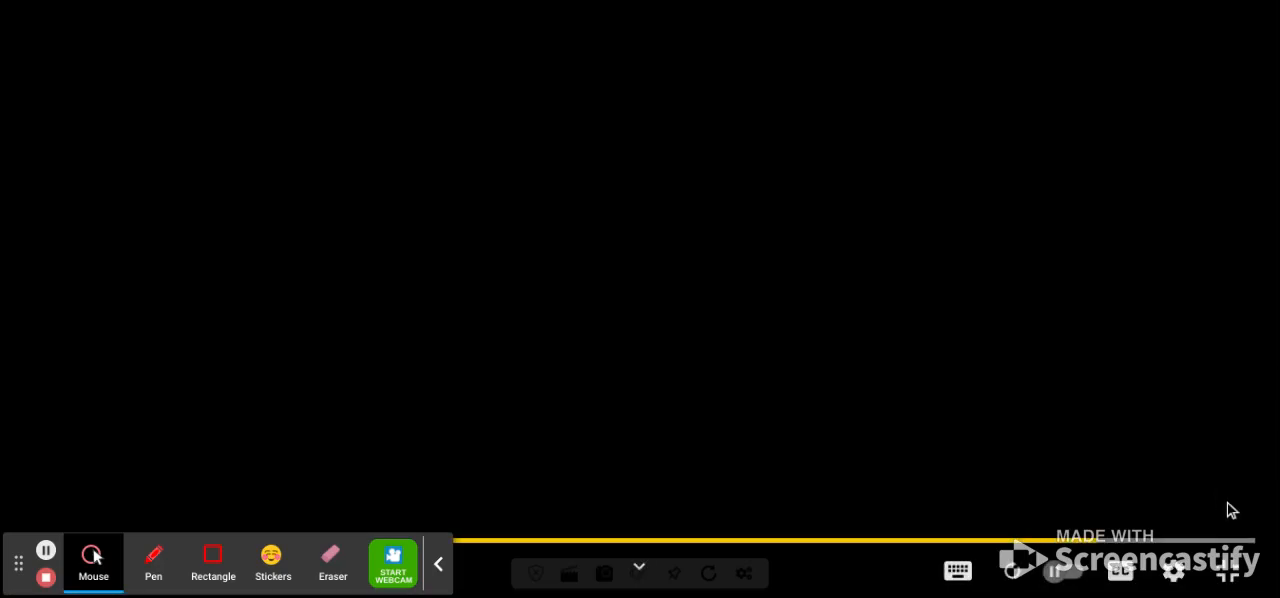